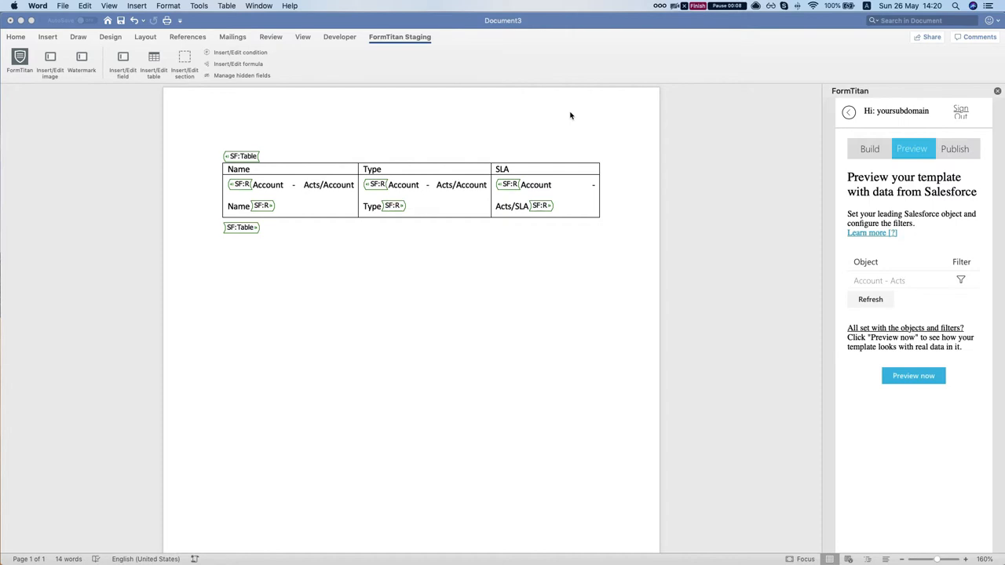
pyautogui.moveTo(463, 124)
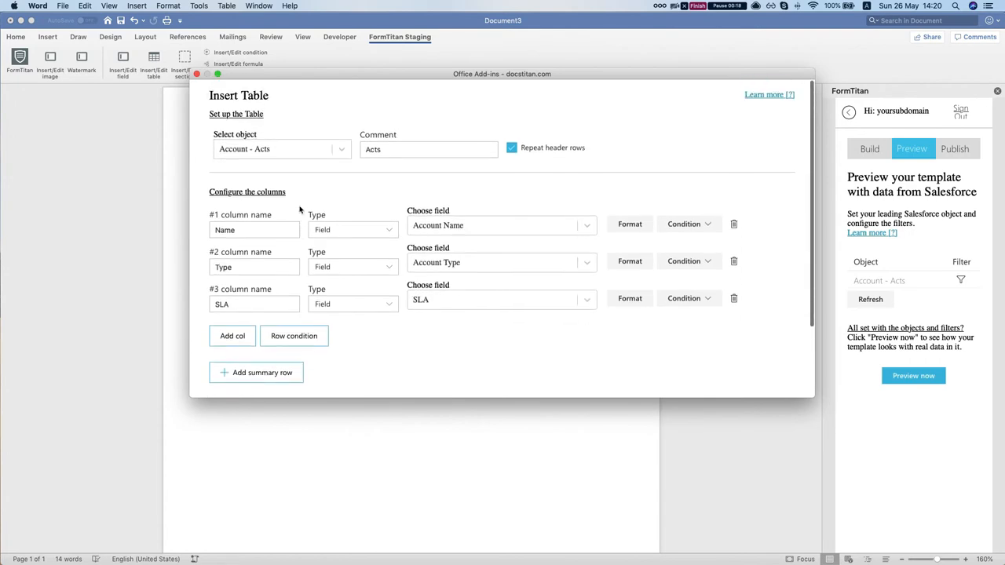
# - Add a fourth table column named Acc Img bound to the PhotoUrl field
pyautogui.scroll(-3)
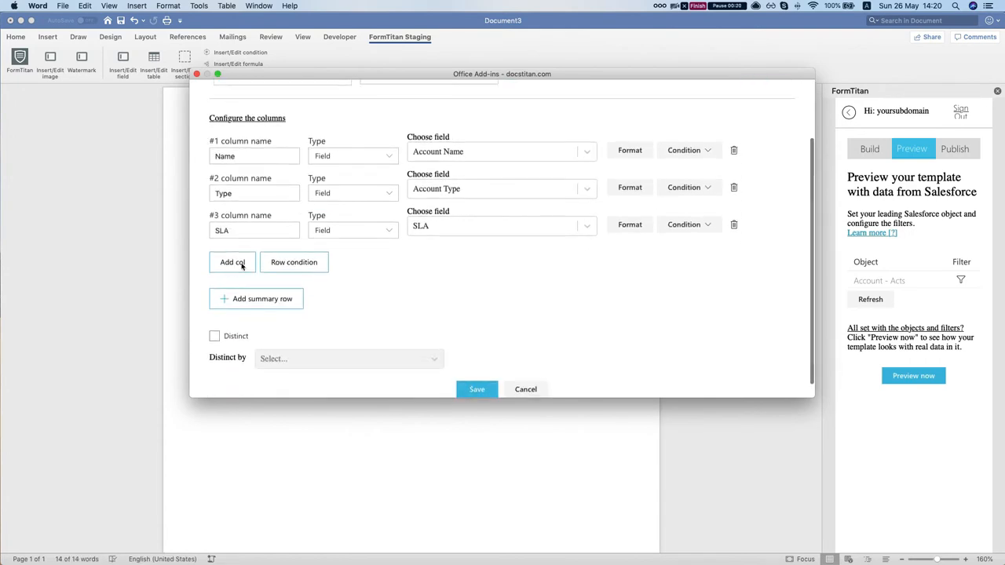
pyautogui.click(232, 262)
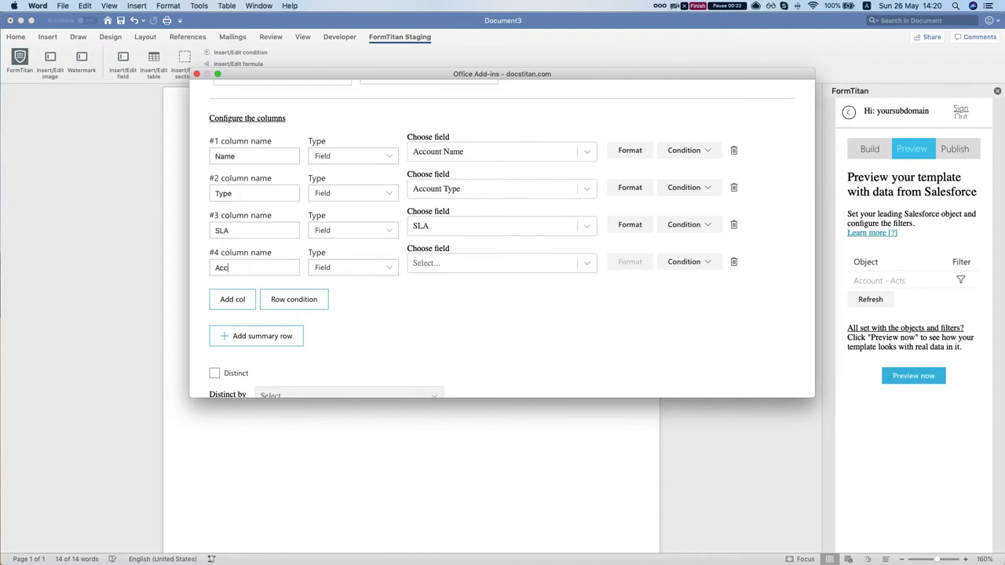
pyautogui.write('Img')
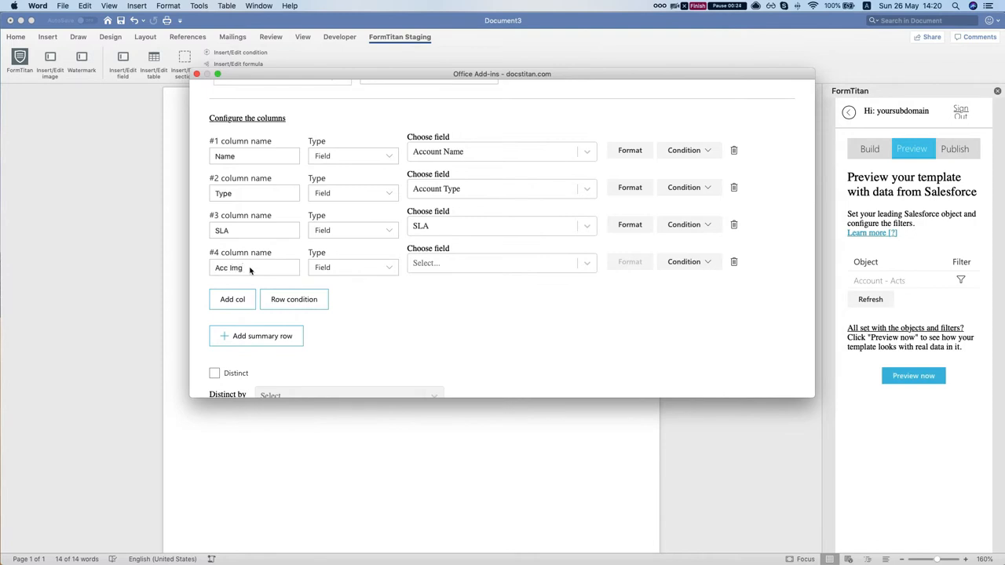
pyautogui.click(501, 263)
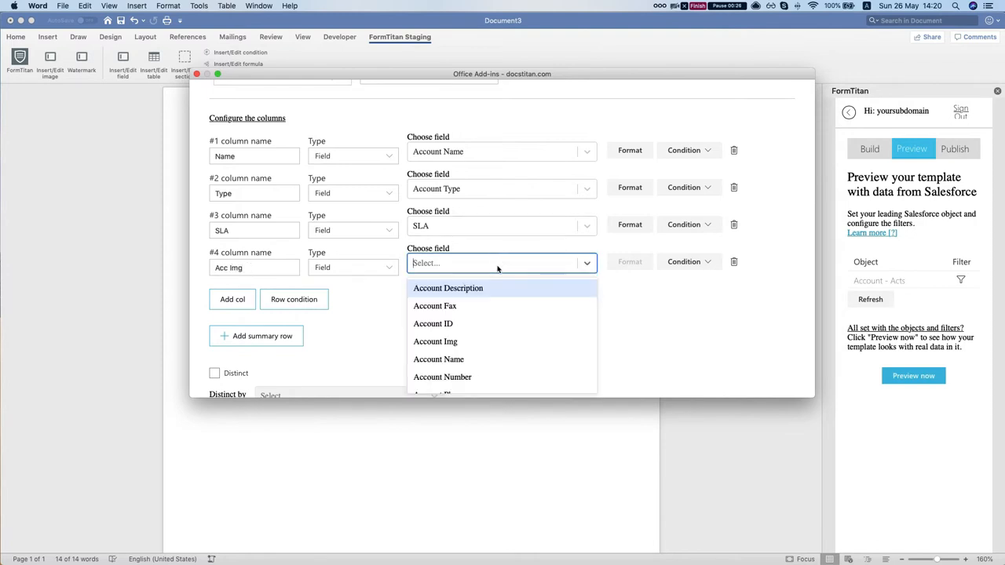
pyautogui.write('photo')
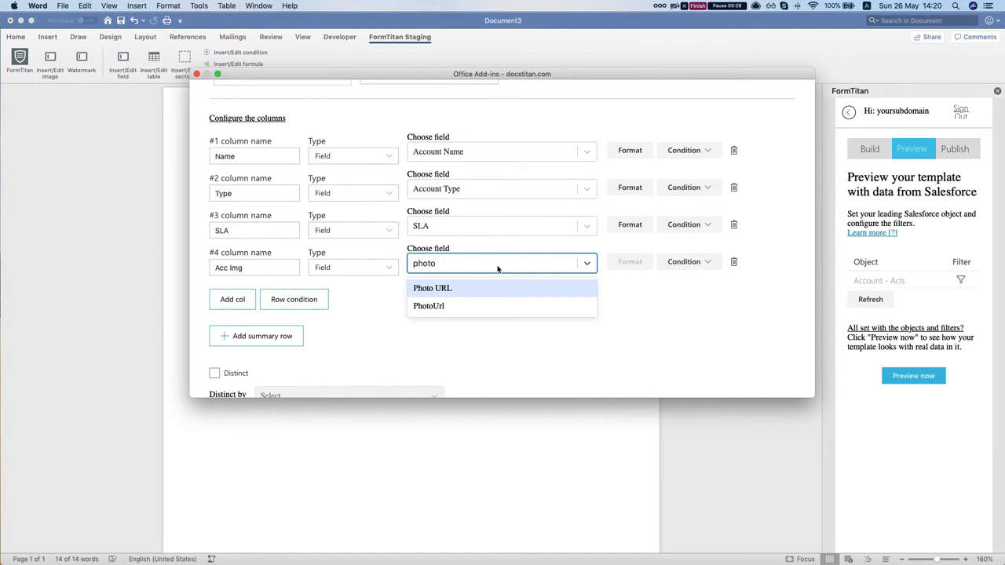
pyautogui.click(429, 306)
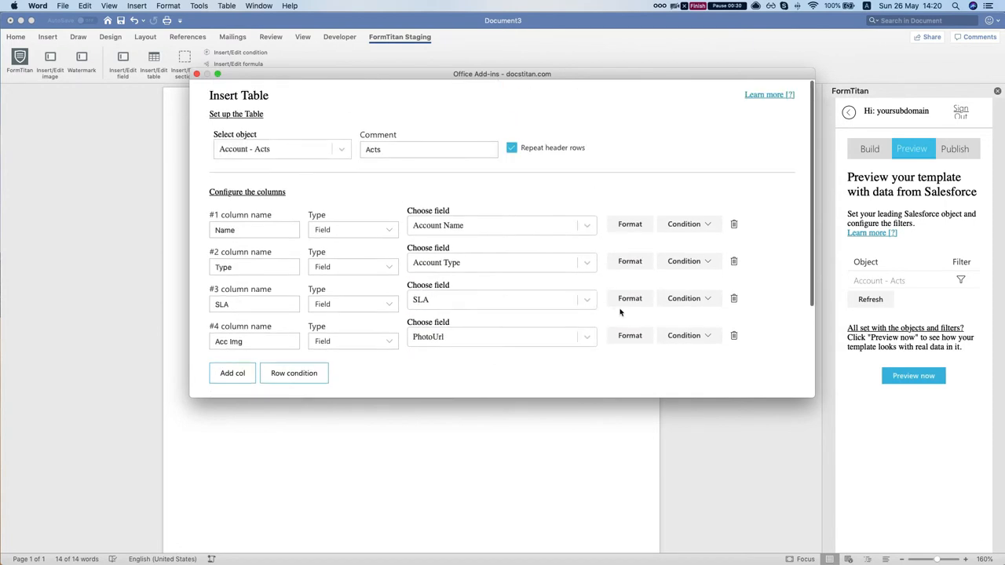
# - Apply the predefined Image format to the Acc Img column
pyautogui.click(629, 224)
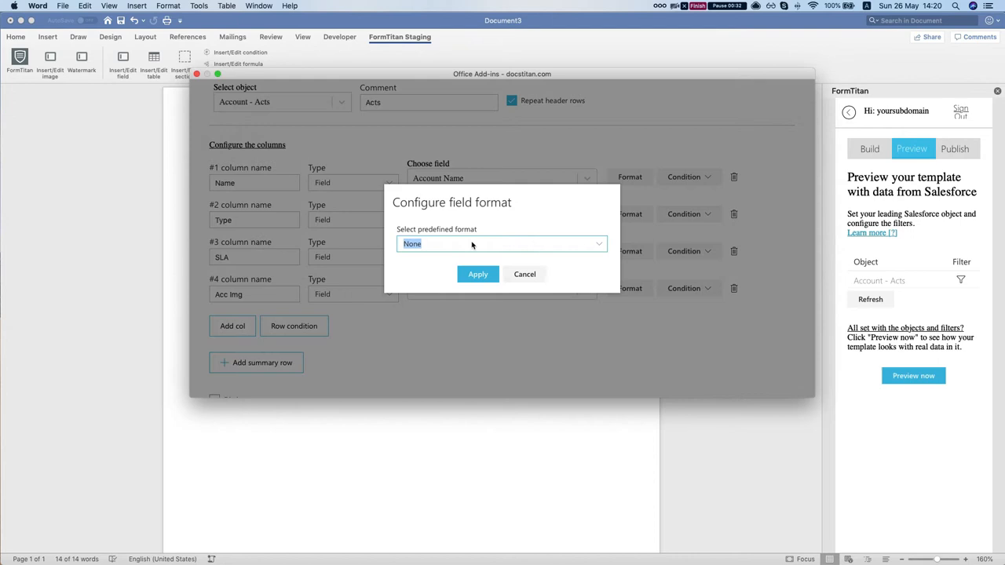
pyautogui.click(501, 244)
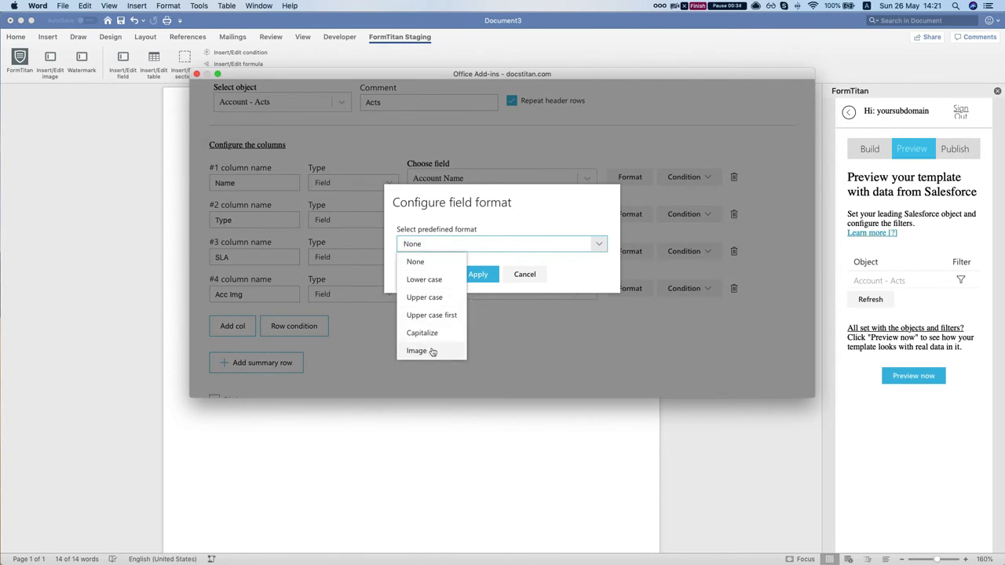
pyautogui.click(416, 350)
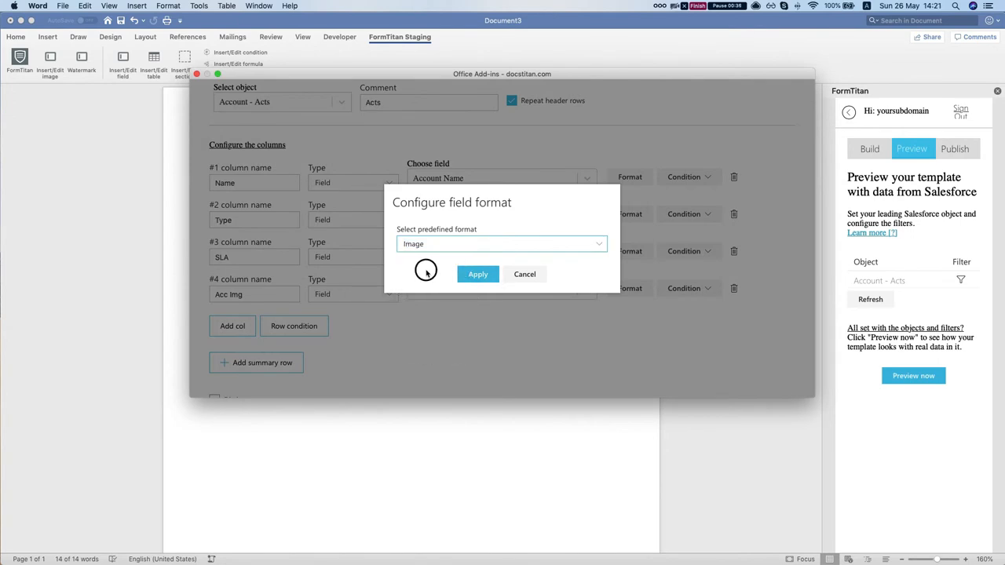
pyautogui.click(477, 274)
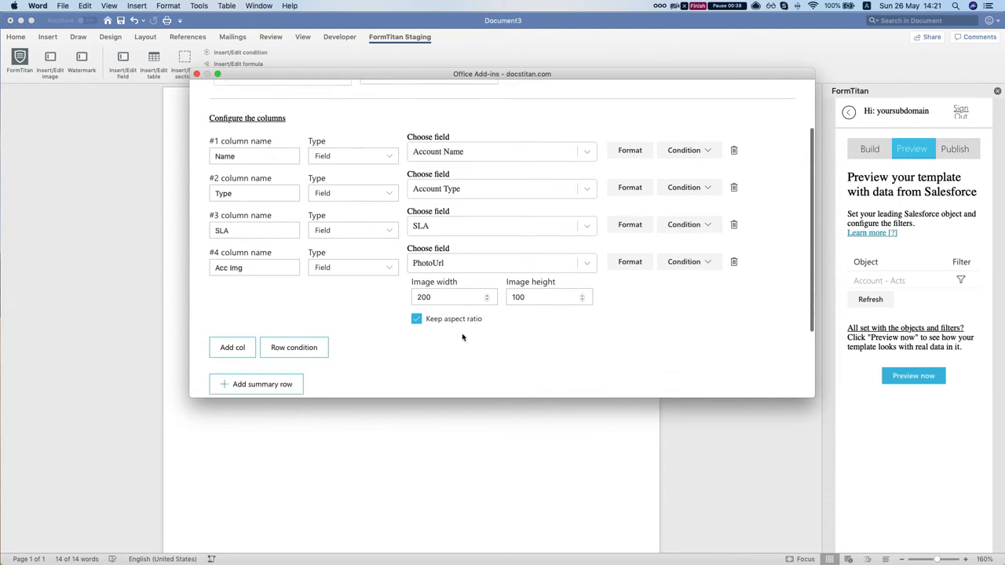
pyautogui.moveTo(543, 317)
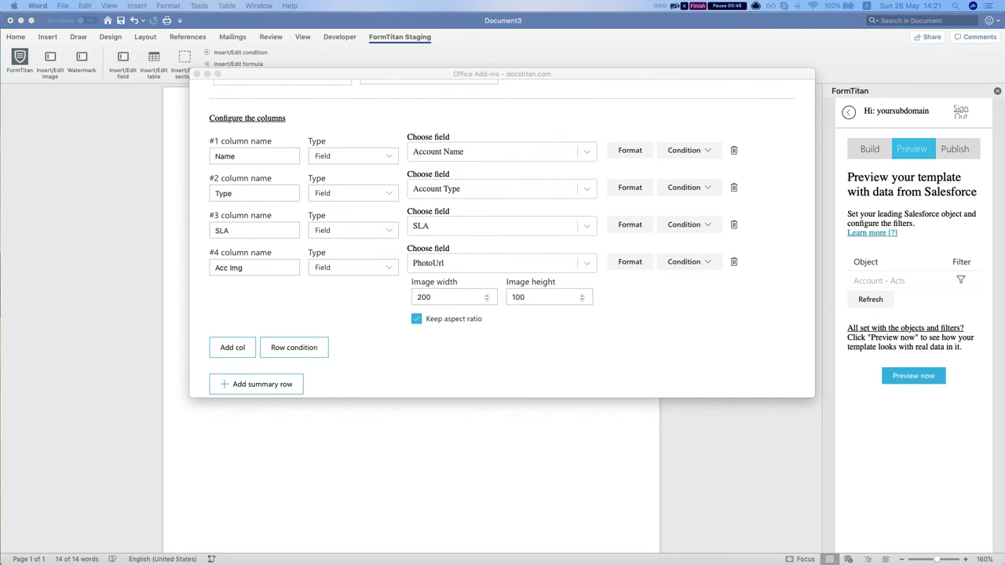
pyautogui.moveTo(499, 322)
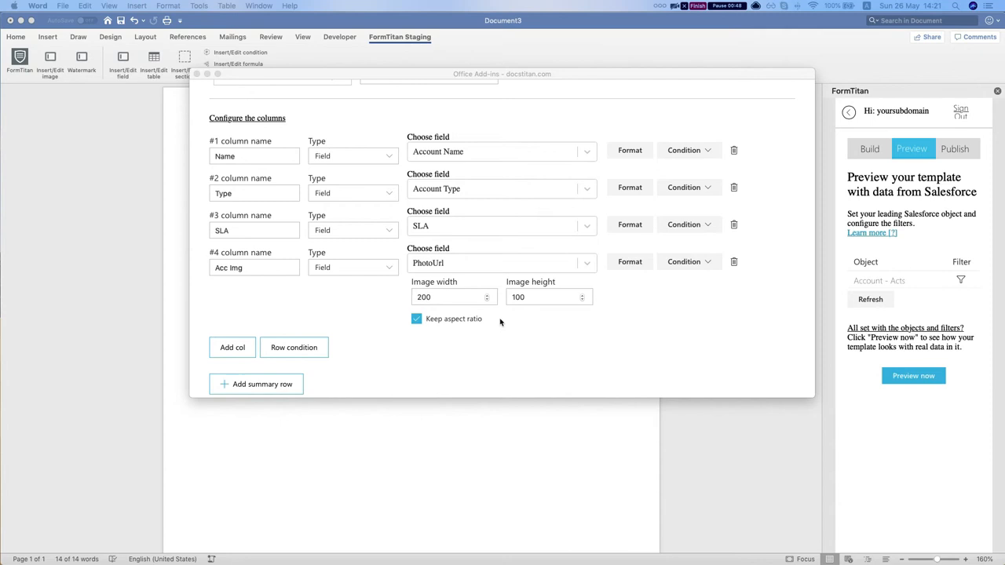
# - Set the Acc Img image size value to 400, save the table, and generate the Salesforce preview
pyautogui.tripleClick(424, 297)
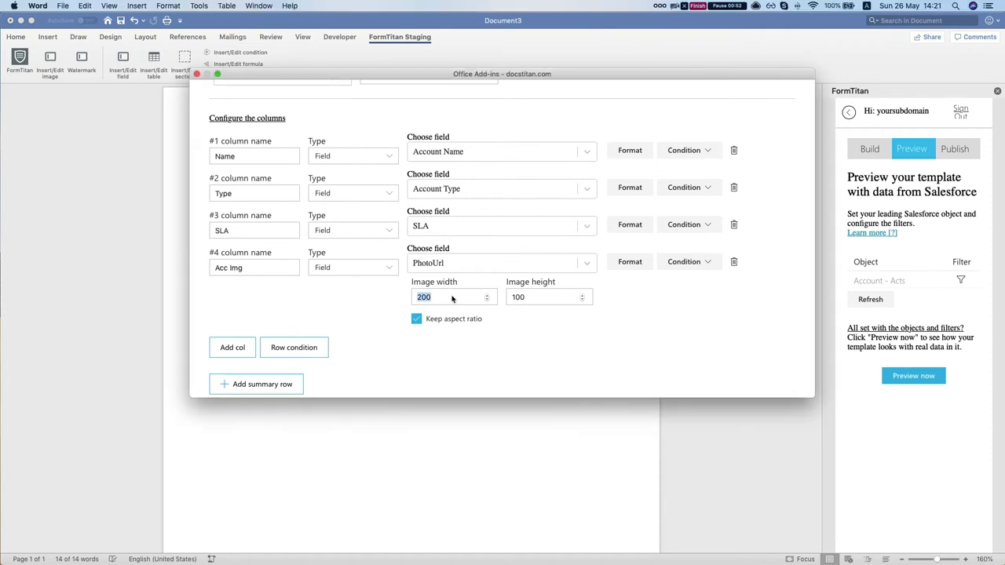
pyautogui.write('400')
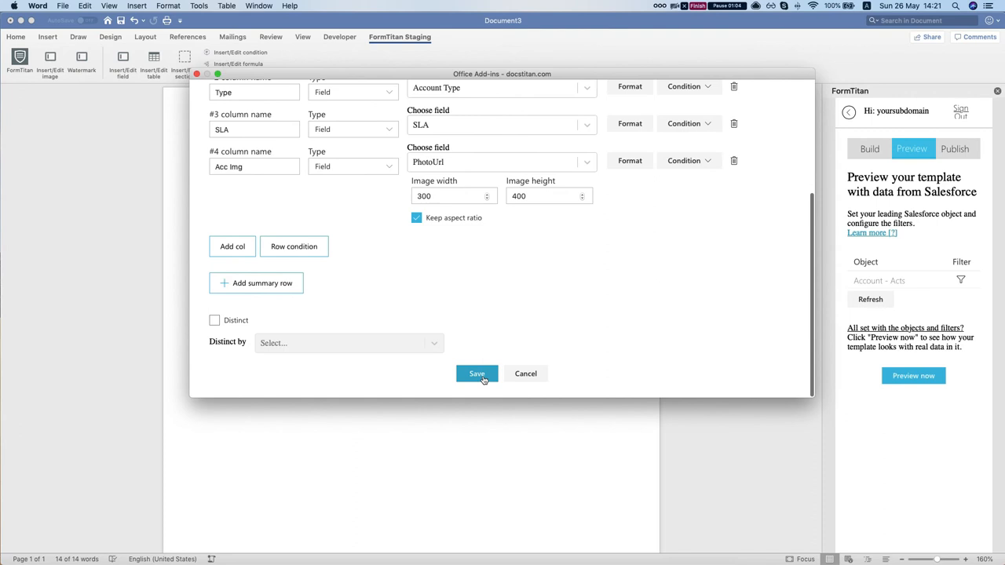
pyautogui.click(477, 374)
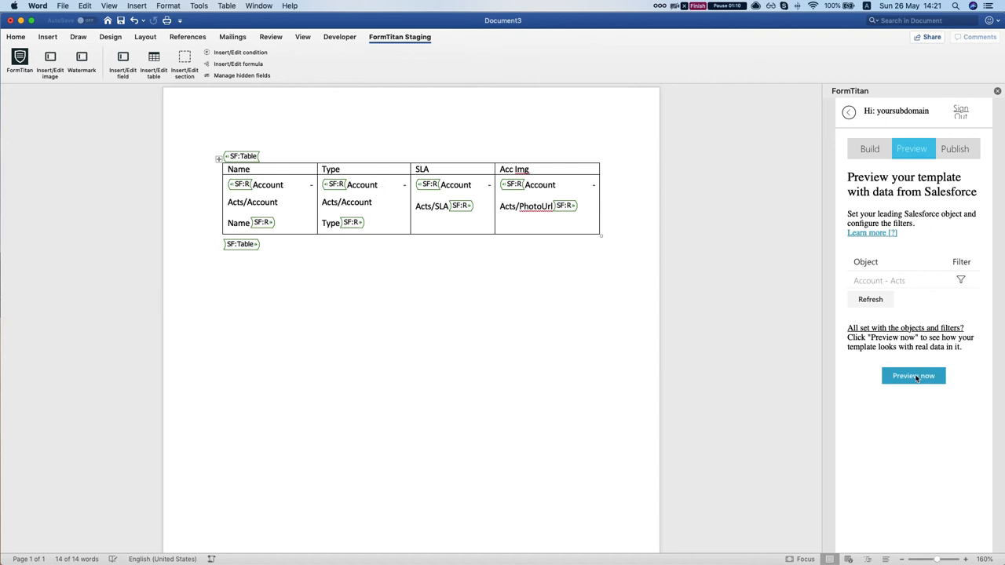
pyautogui.click(913, 375)
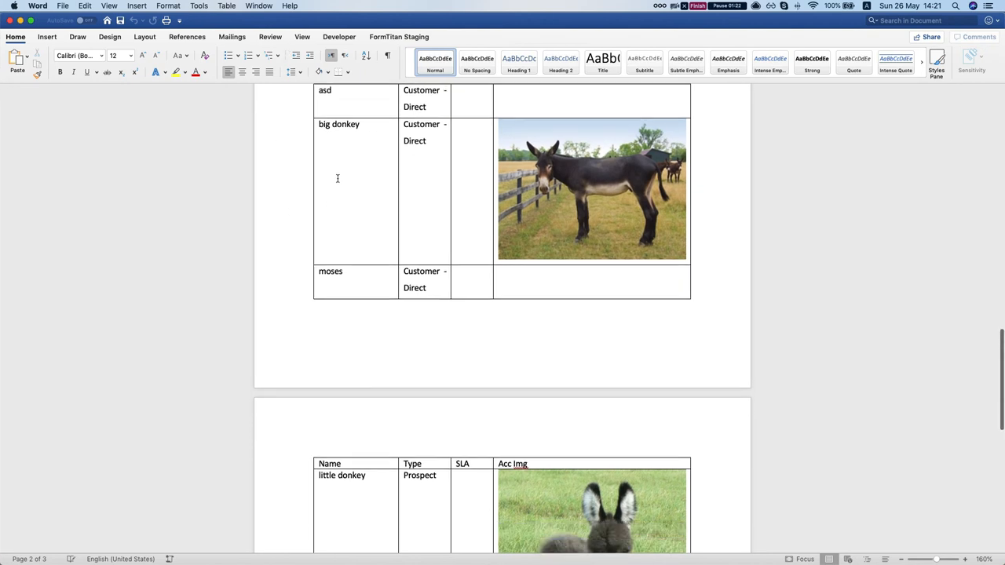
# - Scroll the preview to the donkey account photo in the Acc Img cell on page 2
pyautogui.scroll(-3)
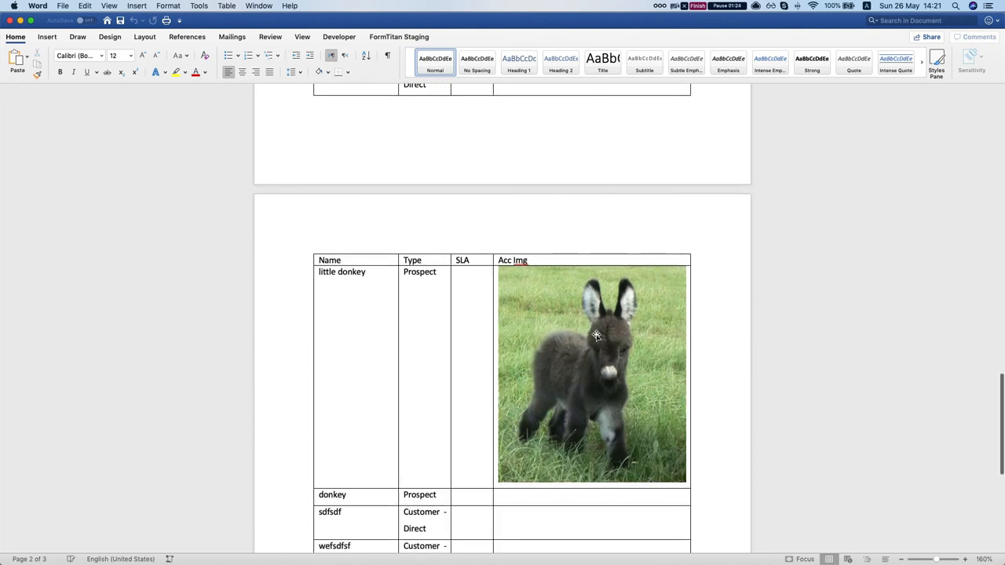